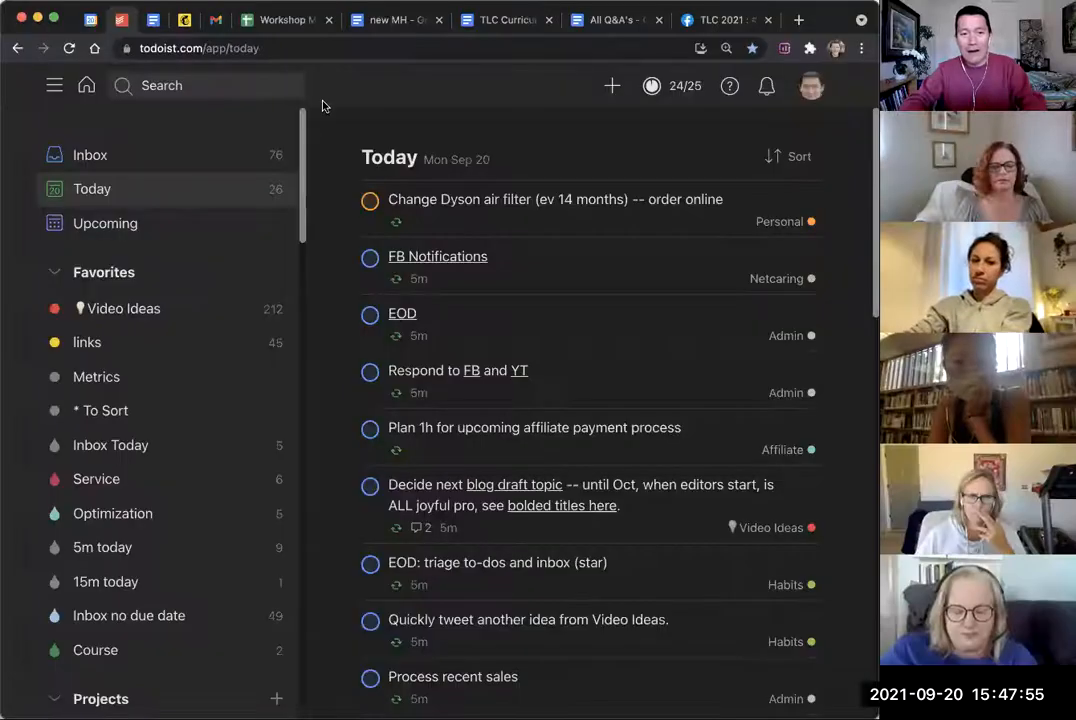
Step: Draft a new task named 'Clean garage' and start an 'every' recurring date
click(612, 85)
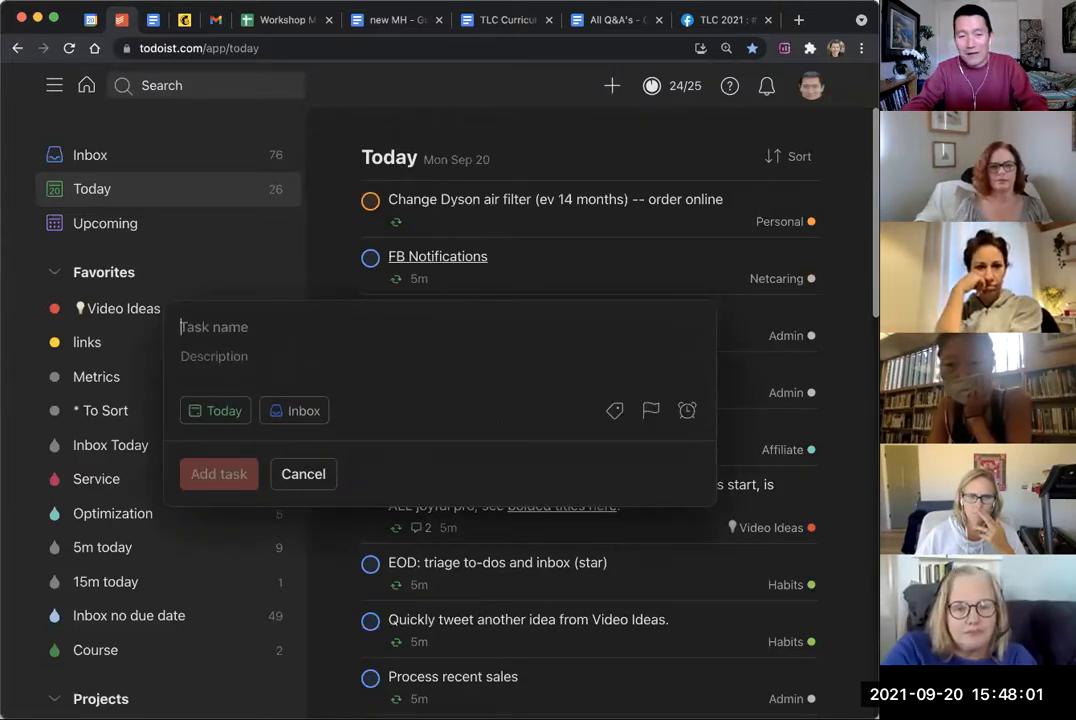
text(Clean garage)
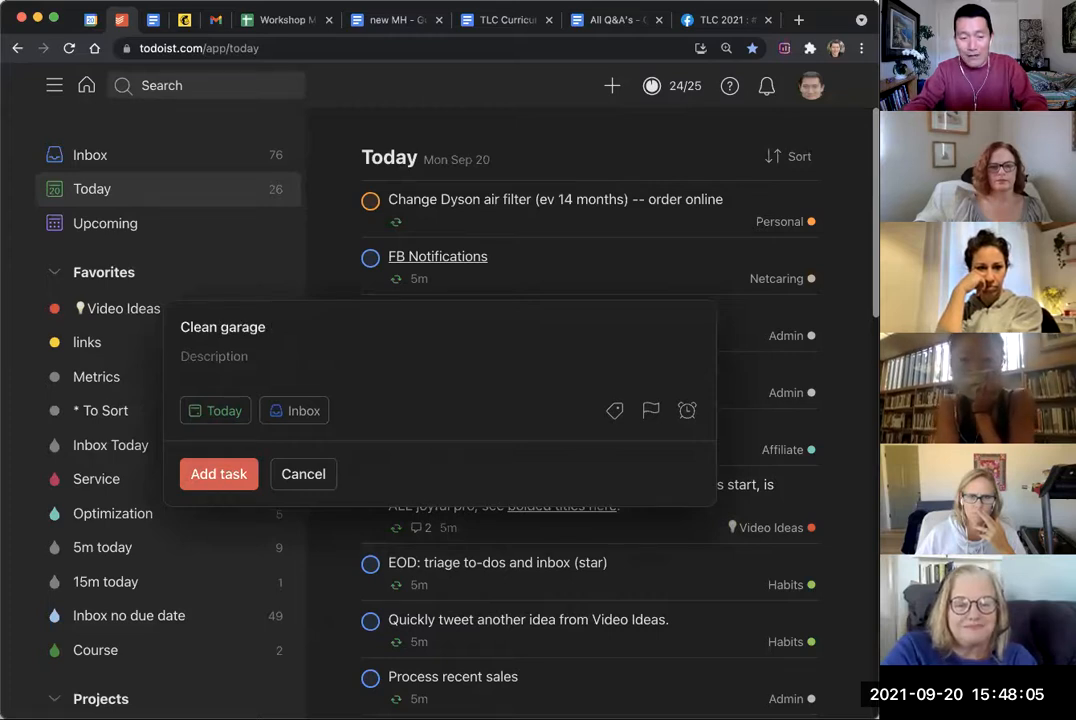
text(every year)
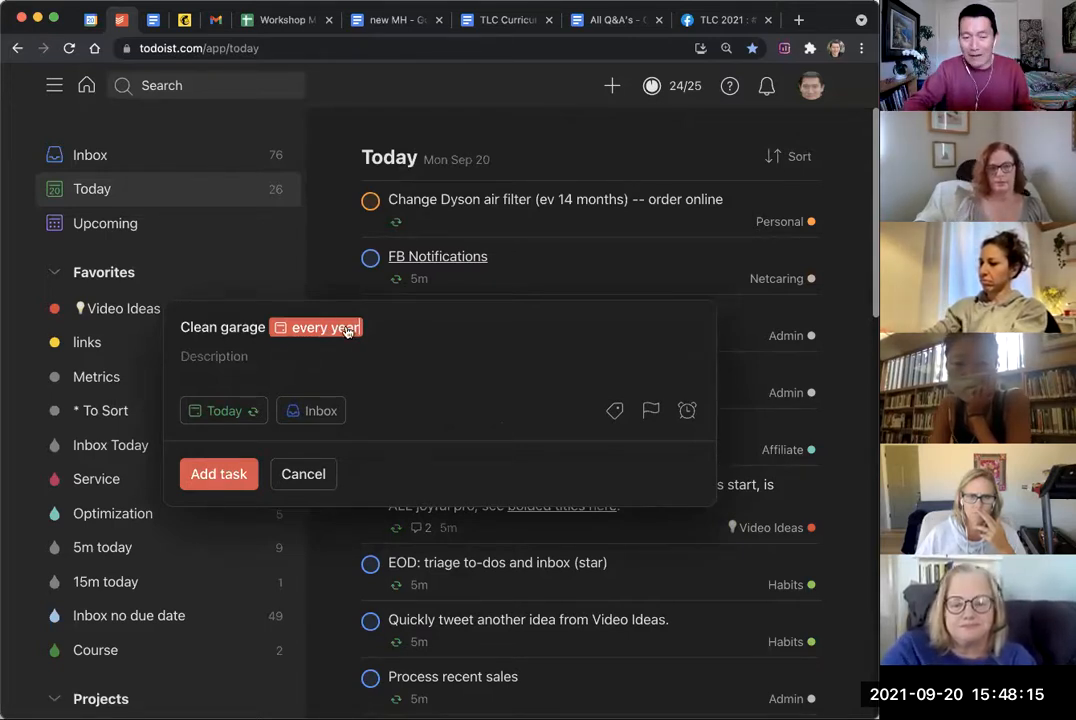
mouse_move(328, 342)
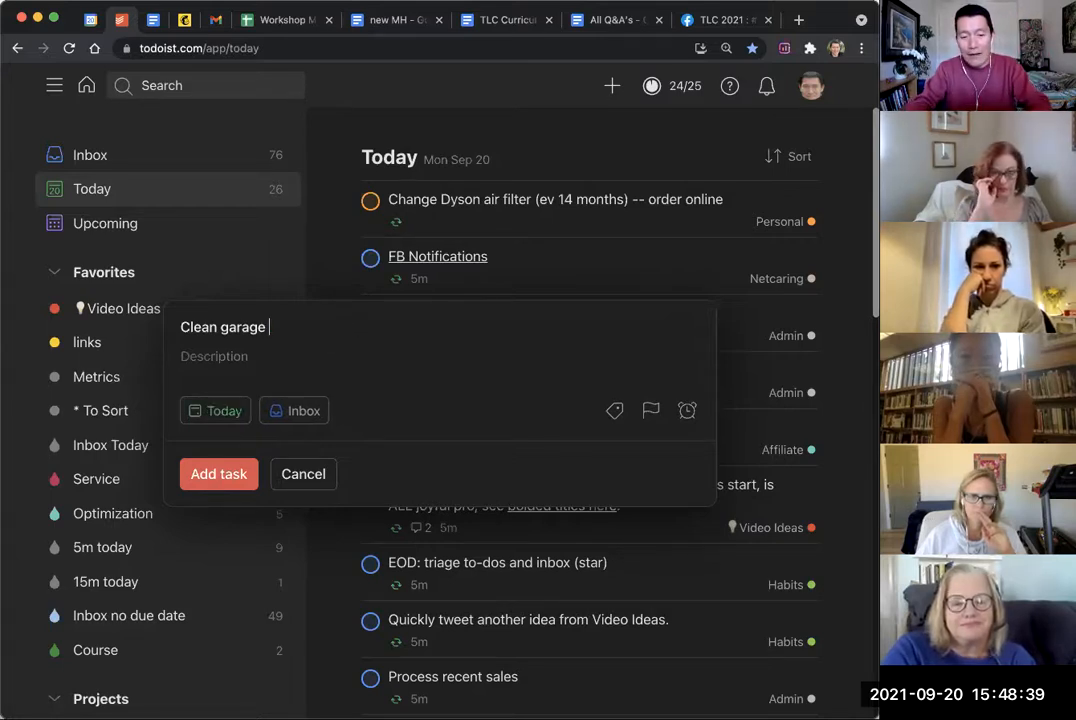
Step: Give the Clean garage draft an 'every! 3 days' recurring date starting tomorrow
text(every 3)
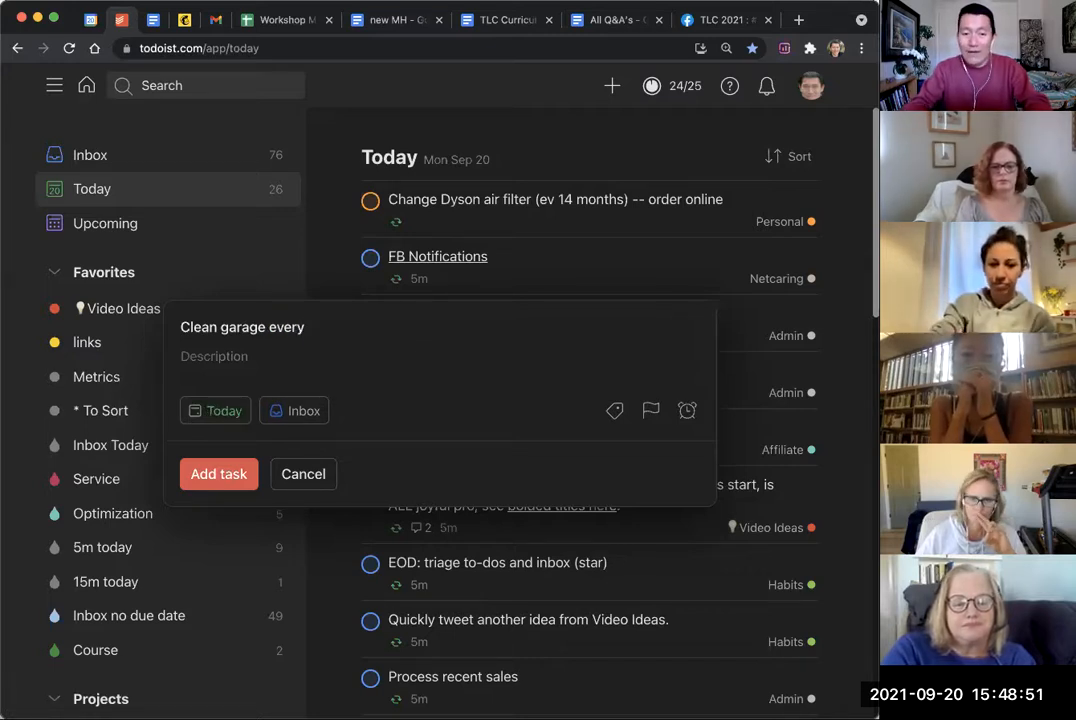
text(! three days)
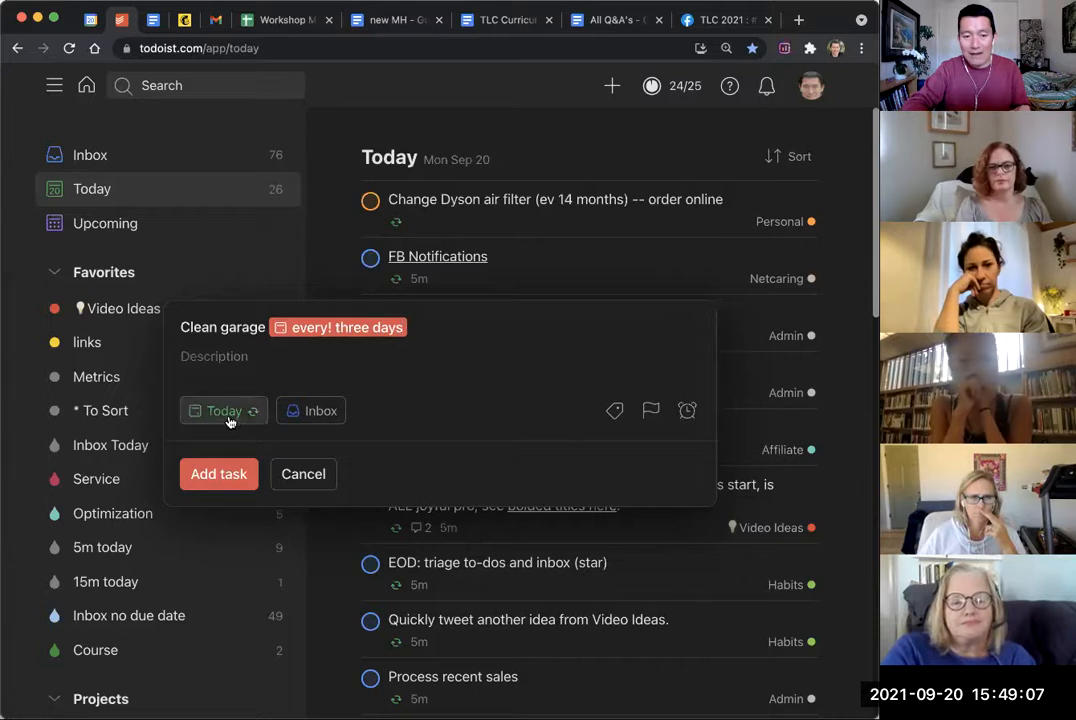
click(225, 410)
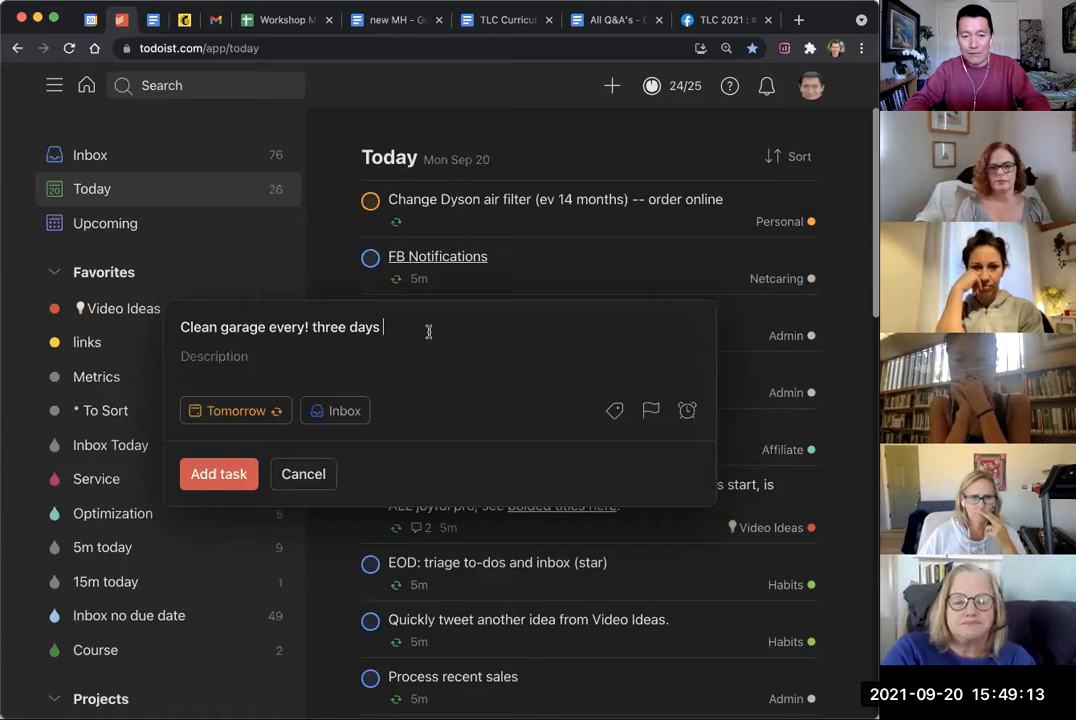
key(backspace)
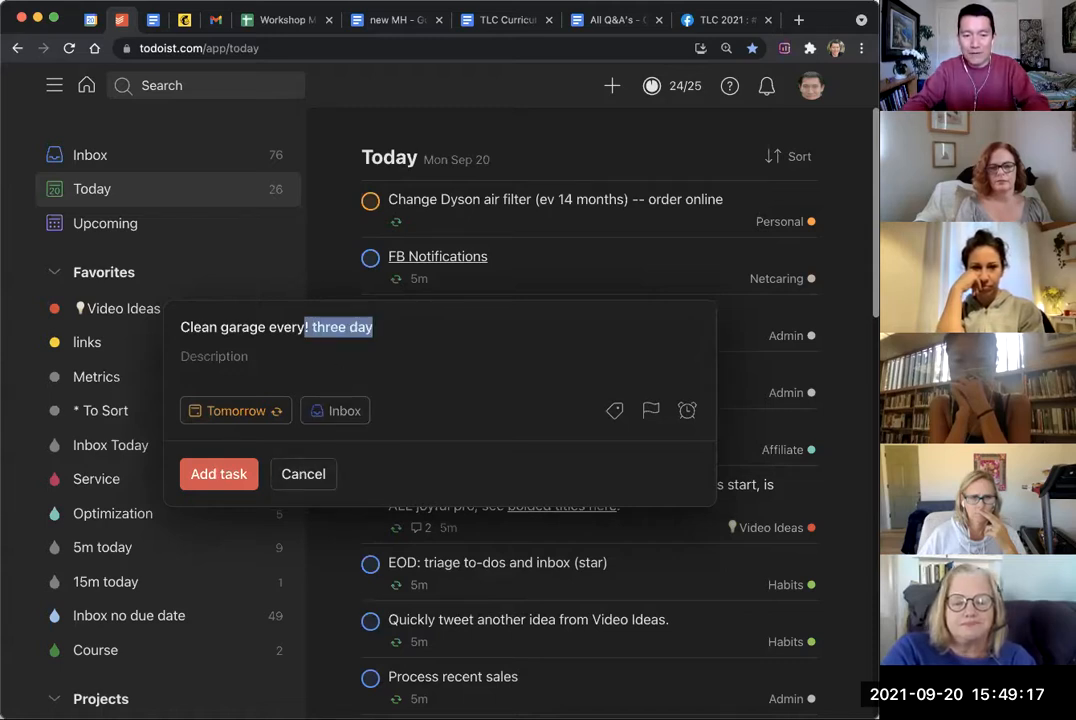
key(Backspace)
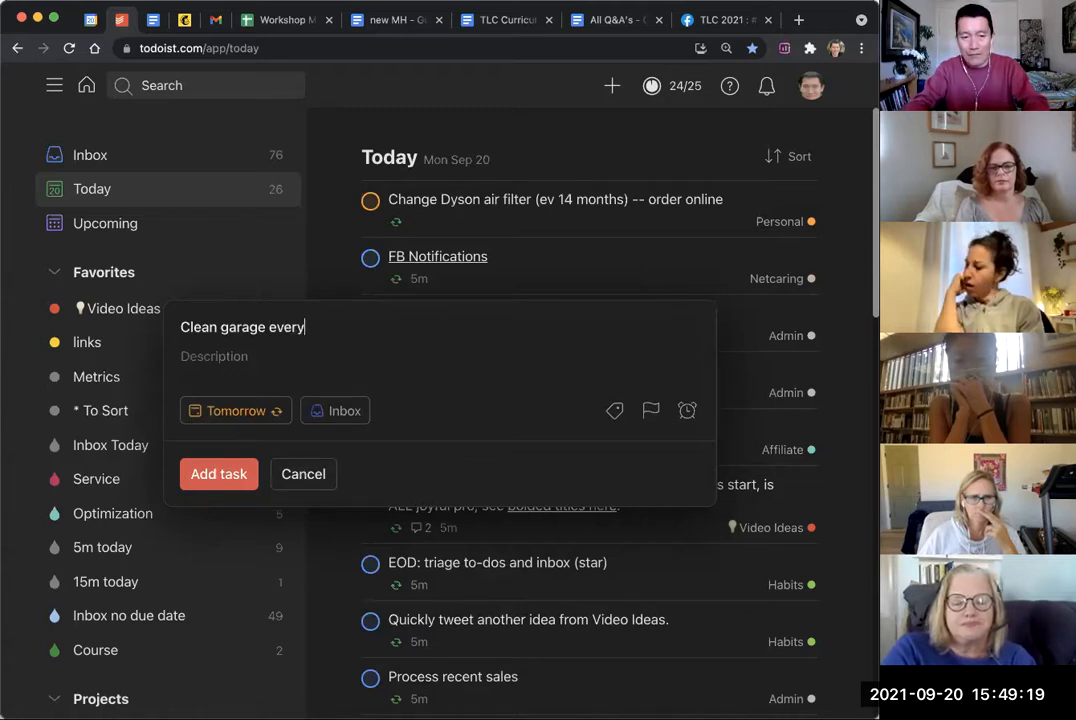
text(! 3 days)
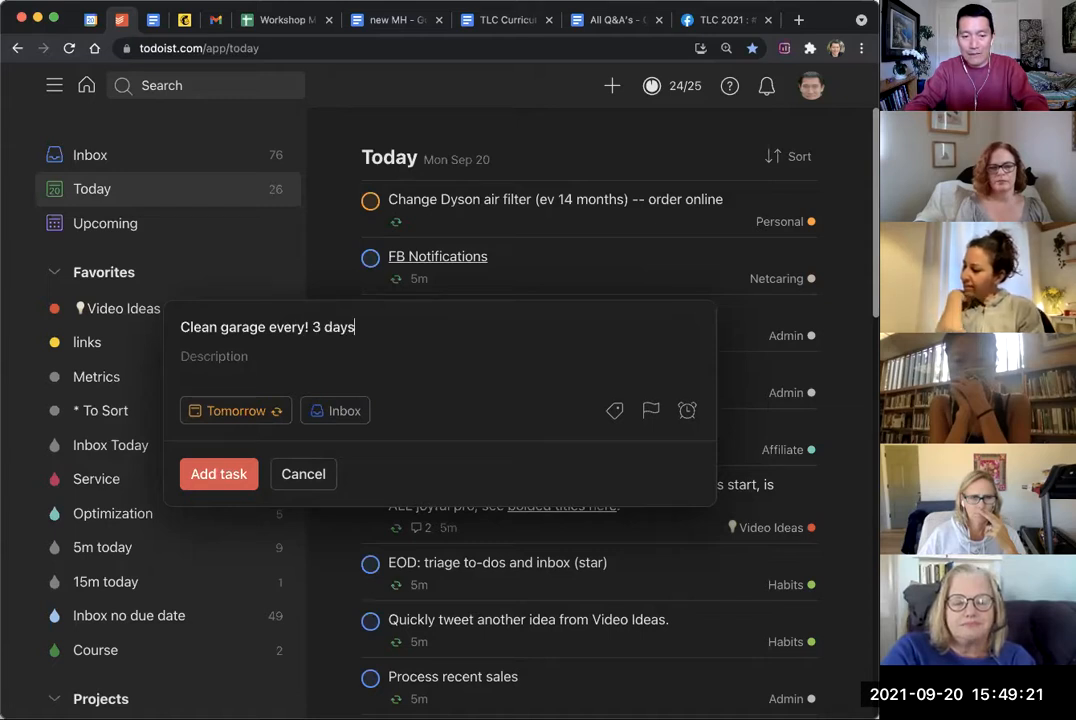
click(235, 410)
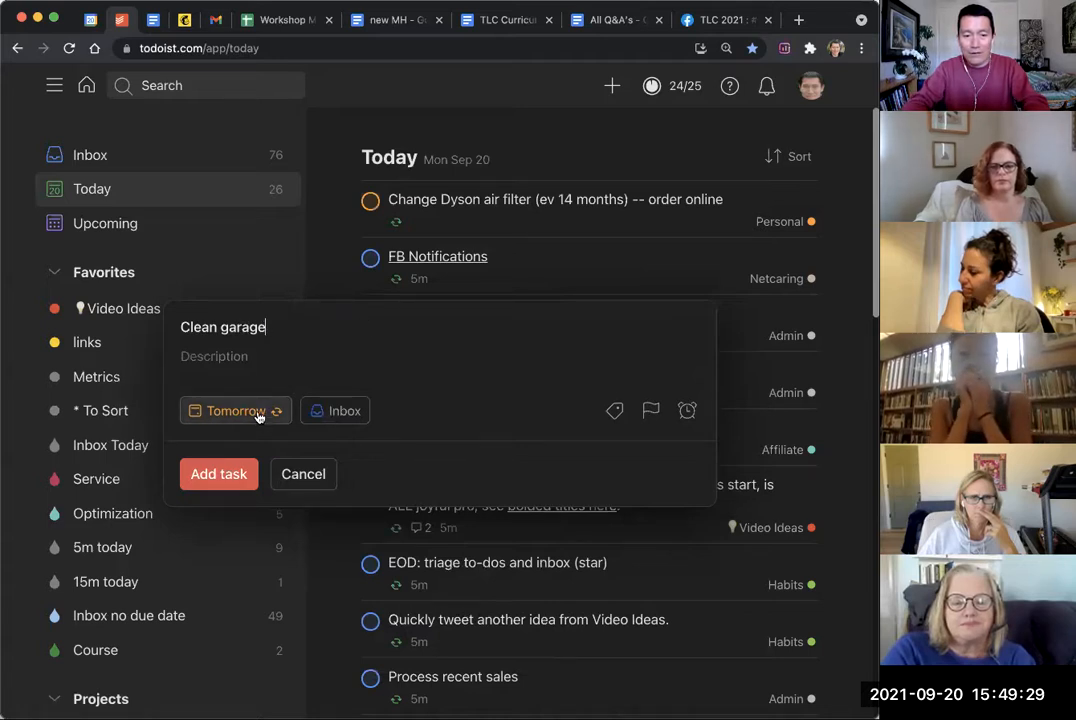
click(235, 411)
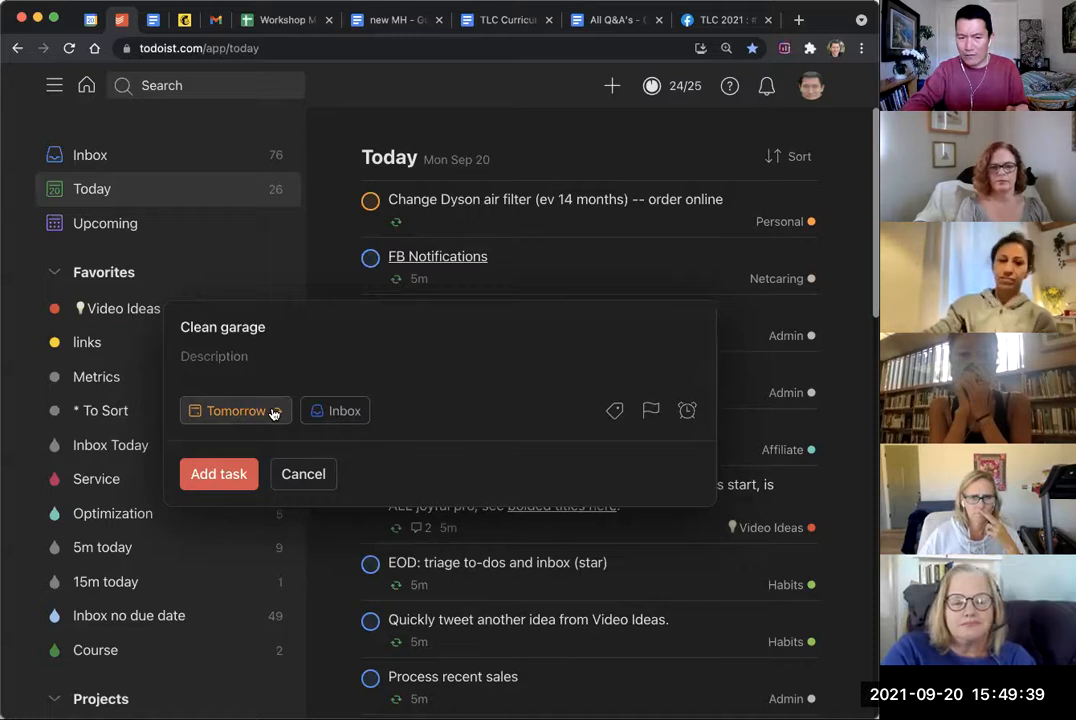
click(235, 410)
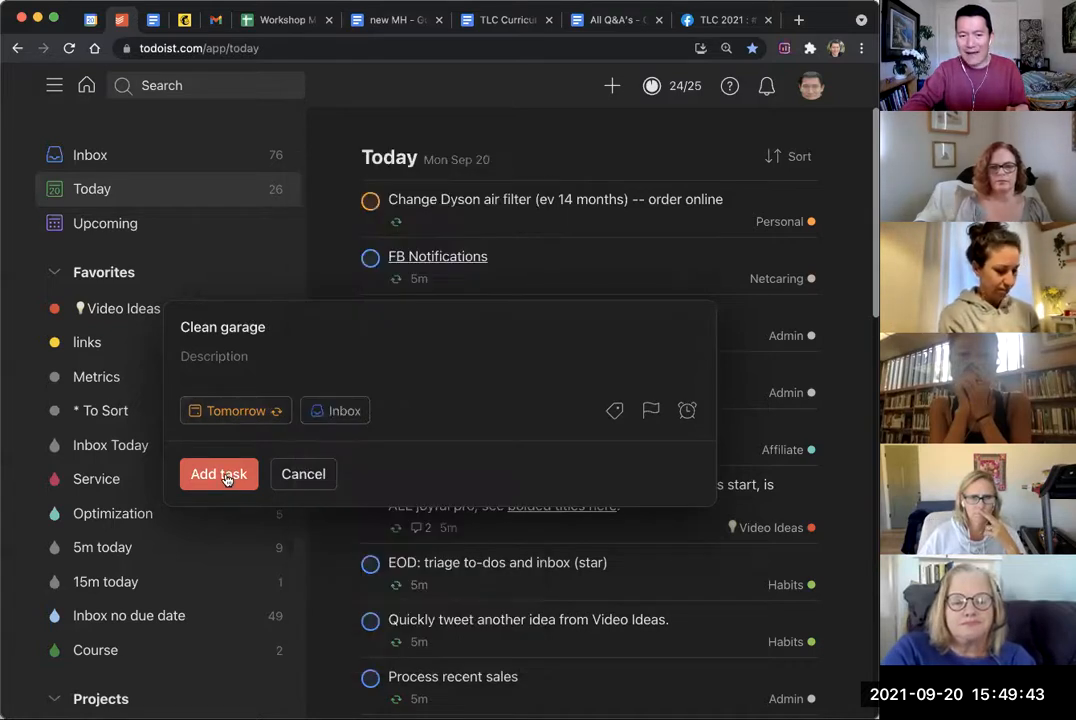
Step: Add the Clean garage task and complete one occurrence, moving it to Thursday, Sep 23
click(218, 474)
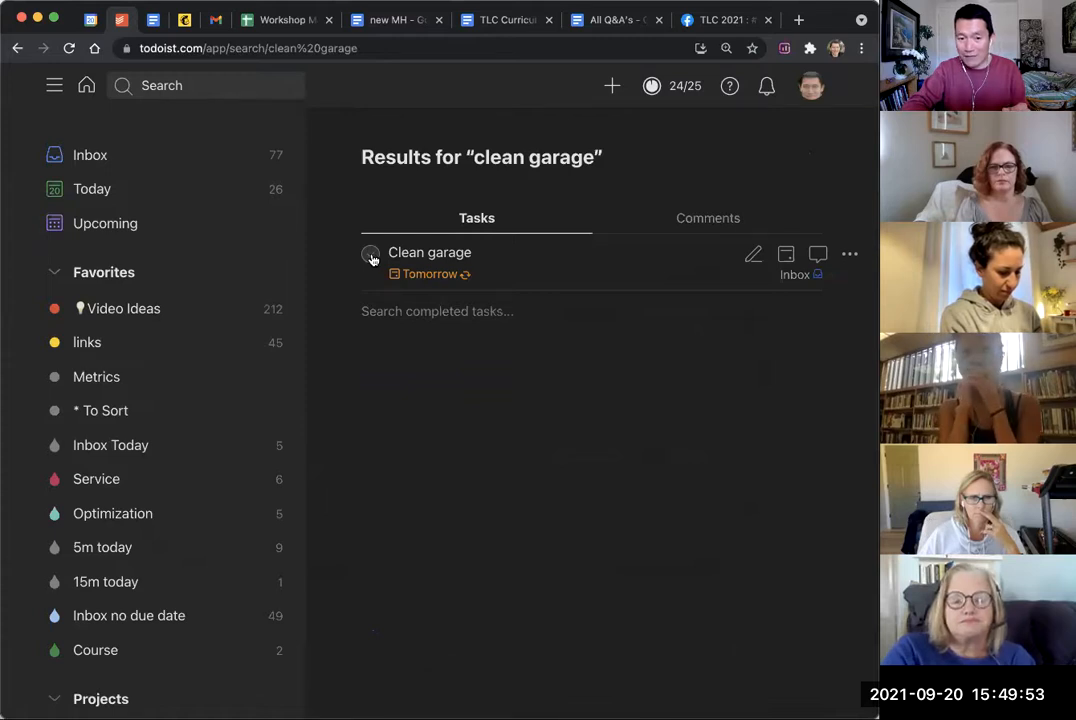
click(370, 253)
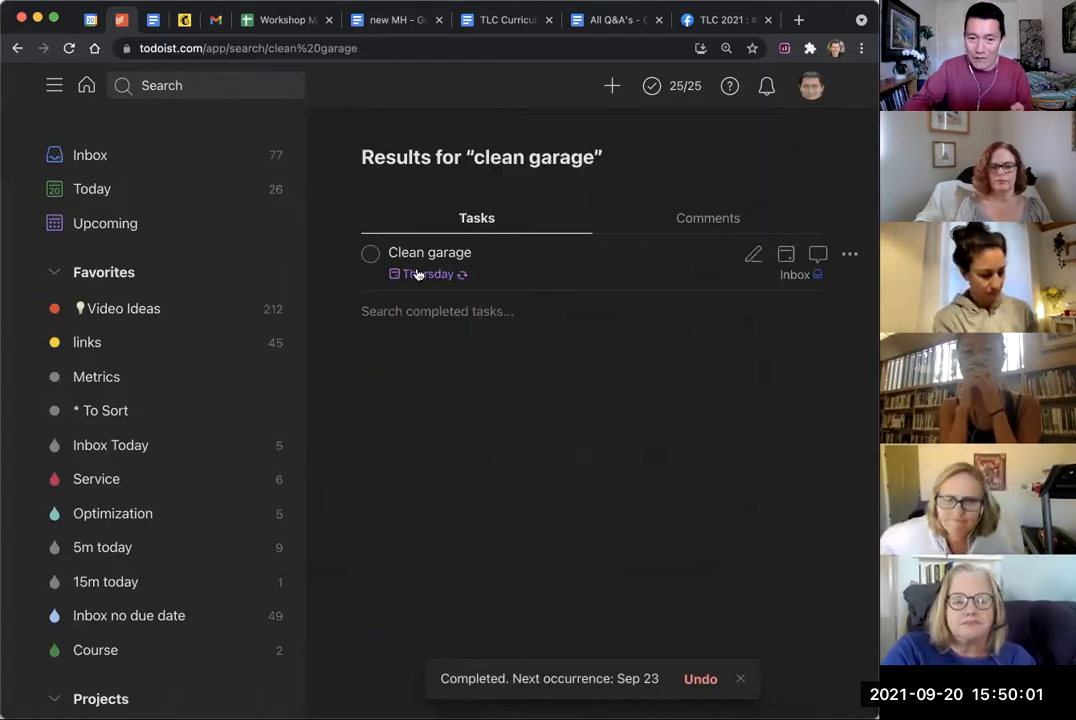
mouse_move(428, 274)
text(clean garage every! year)
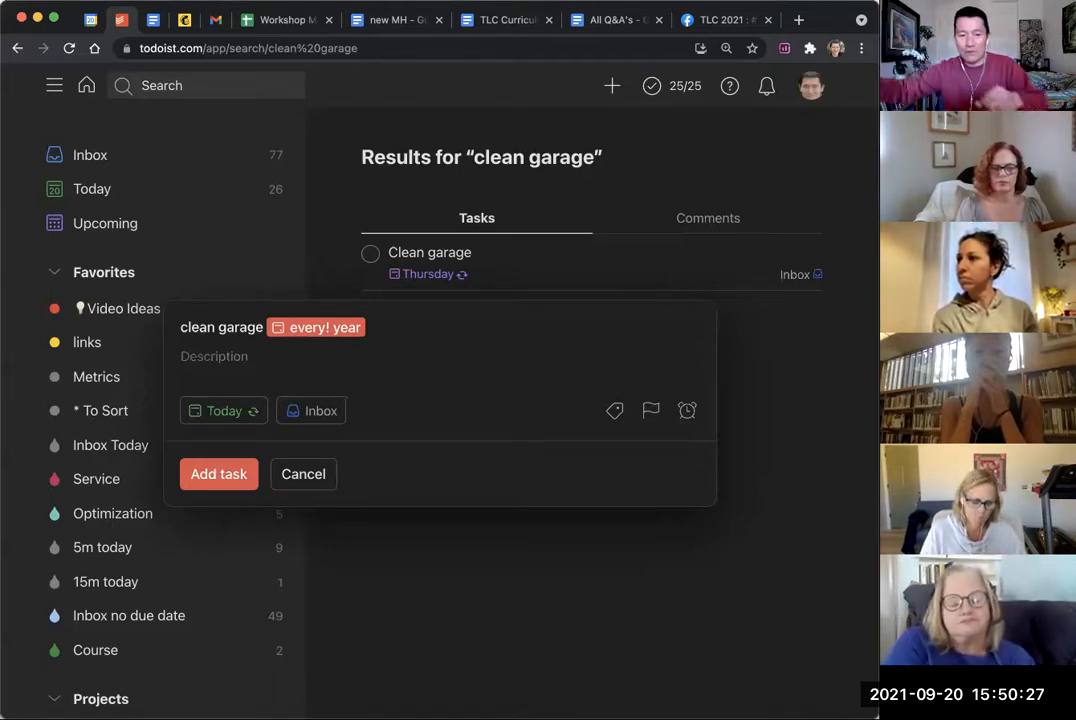
Step: Try a yearly 'starting November' repeat date on the second clean garage draft
text(starting o)
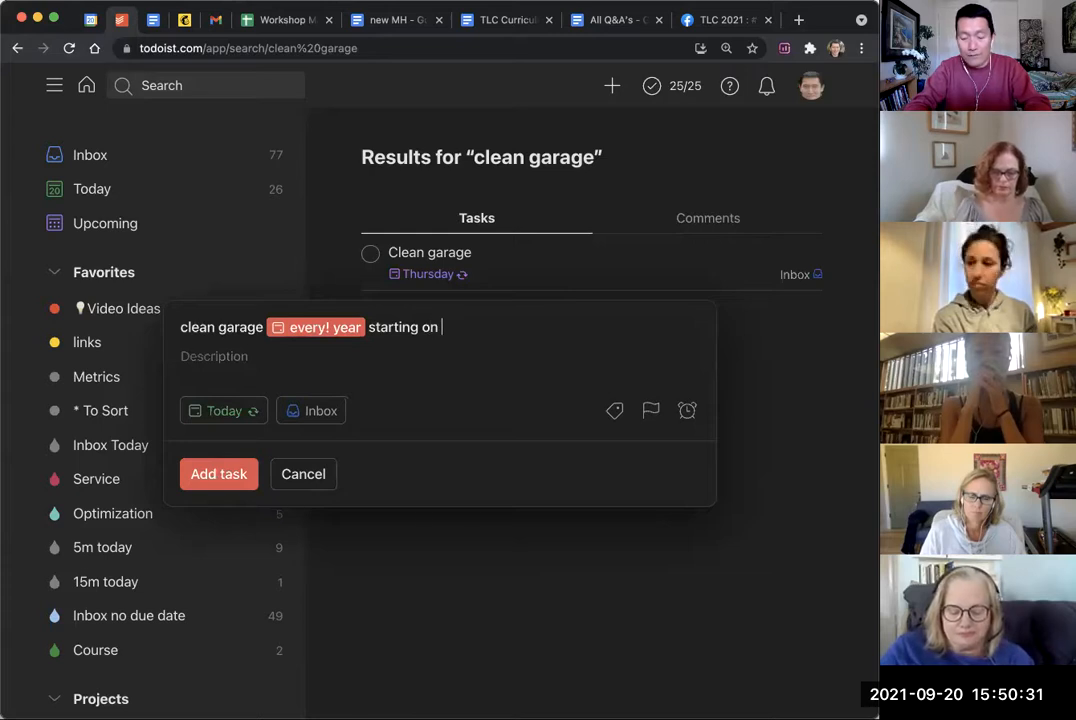
text(novem)
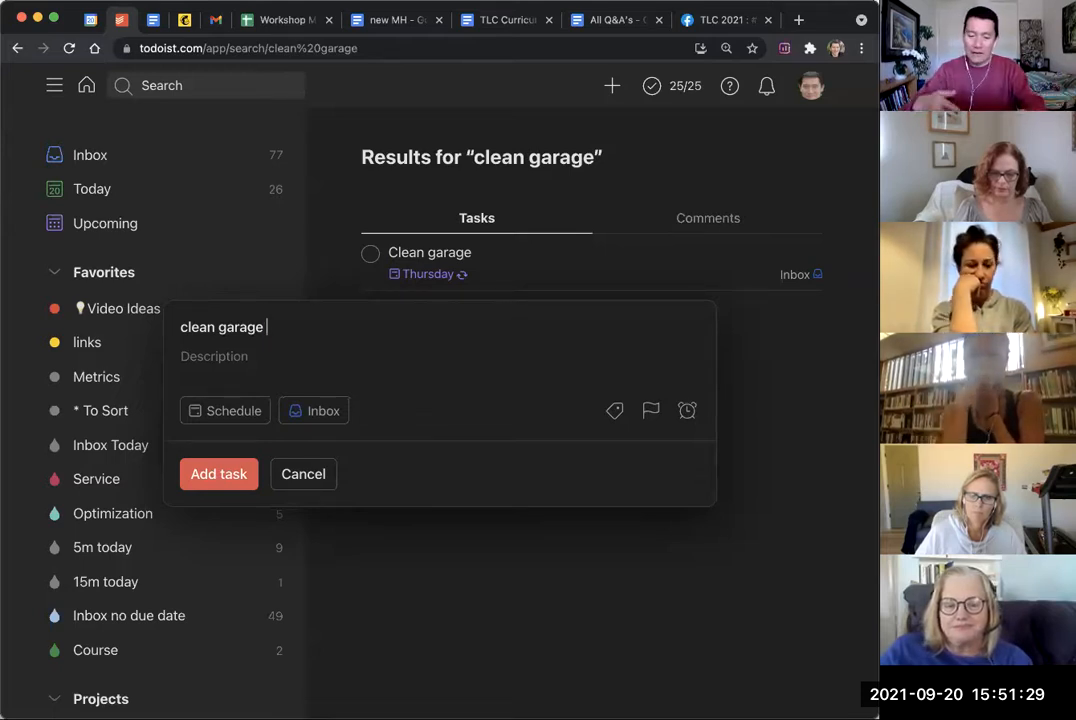
key(Backspace)
text(the Decembe)
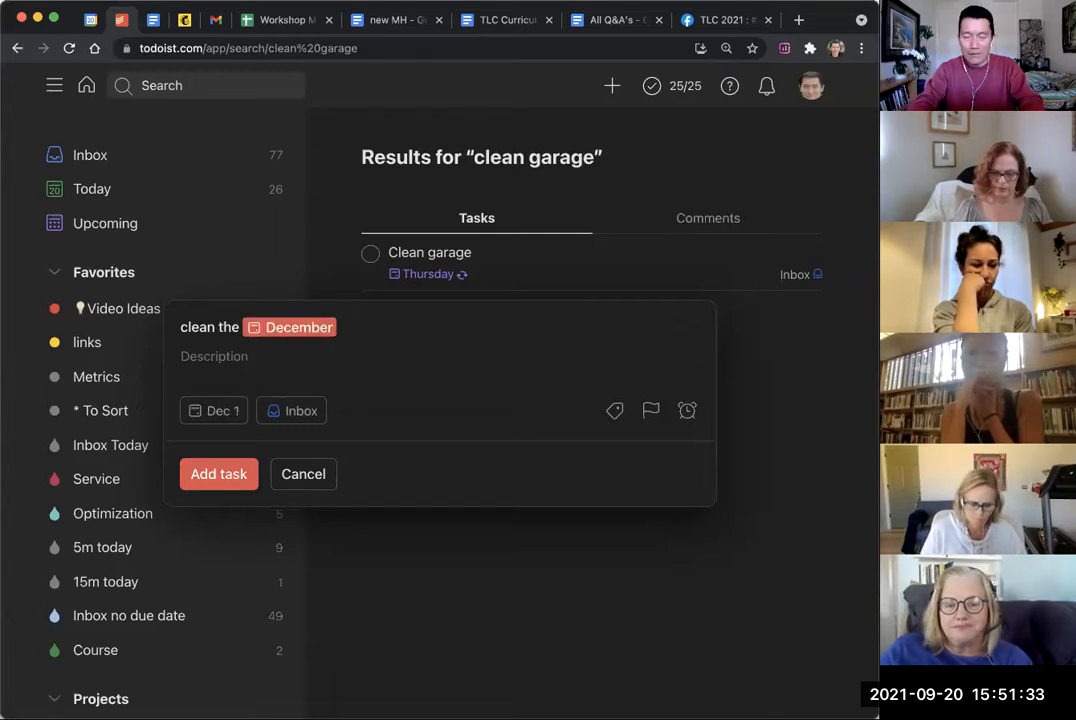
text(project)
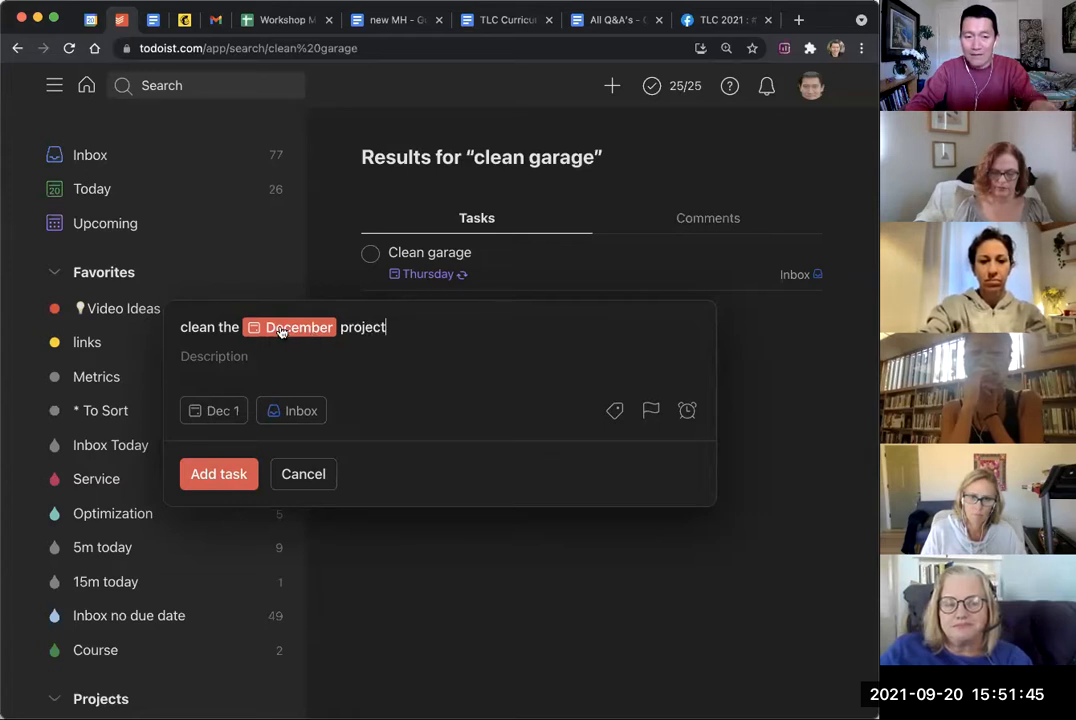
click(221, 410)
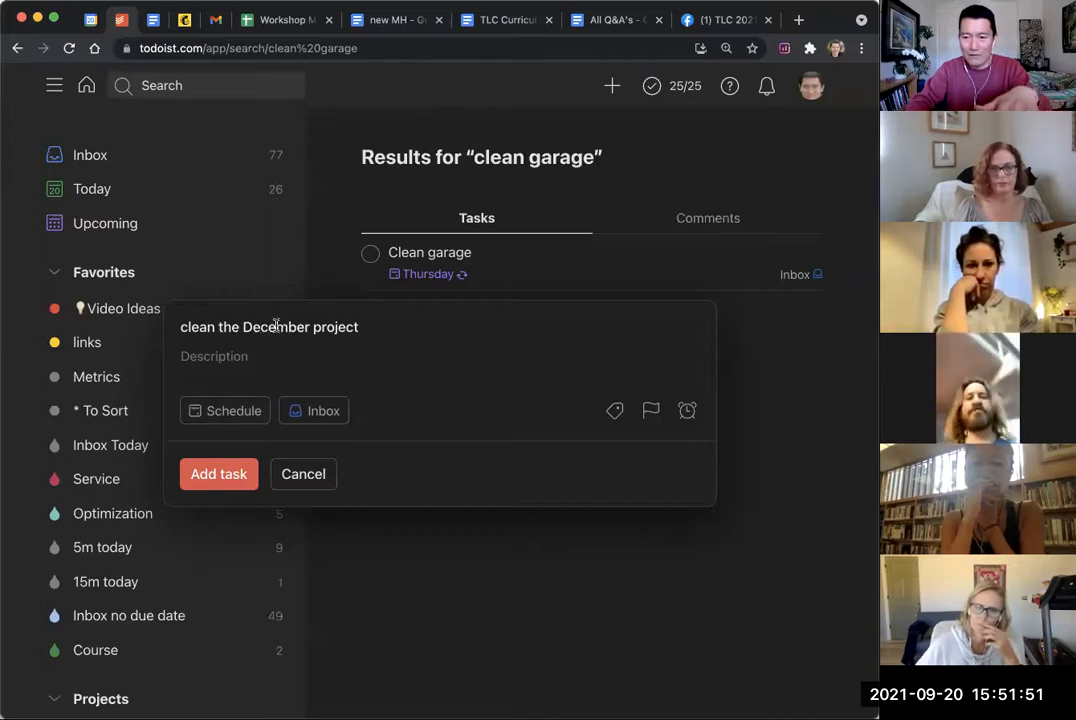
mouse_move(233, 410)
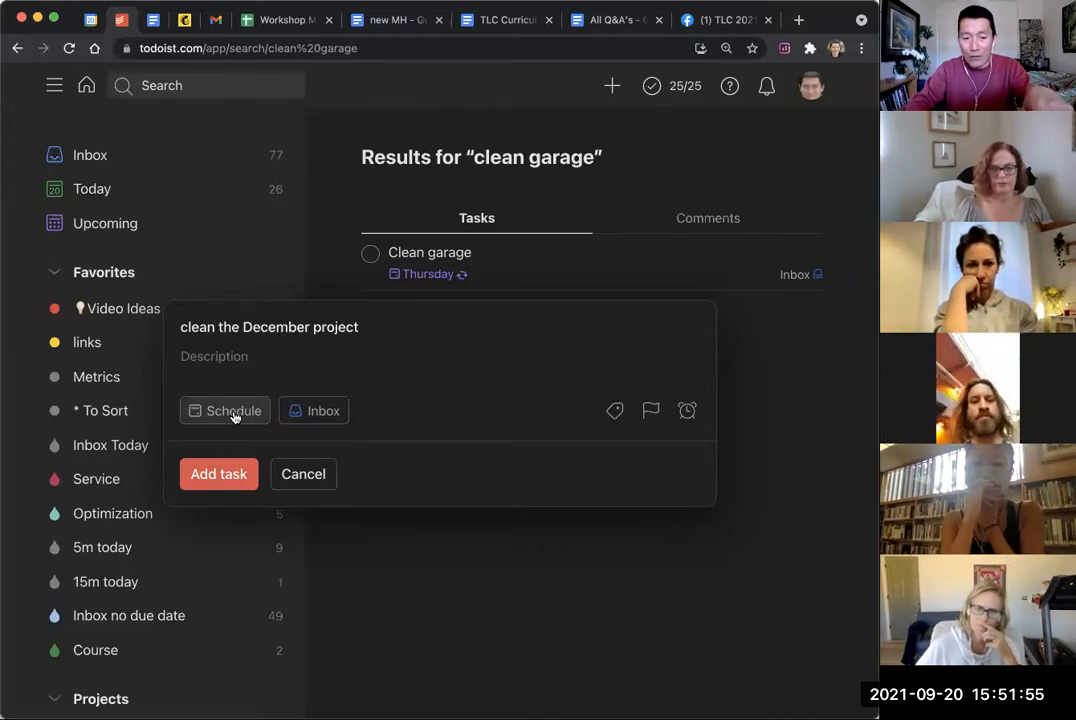
click(231, 410)
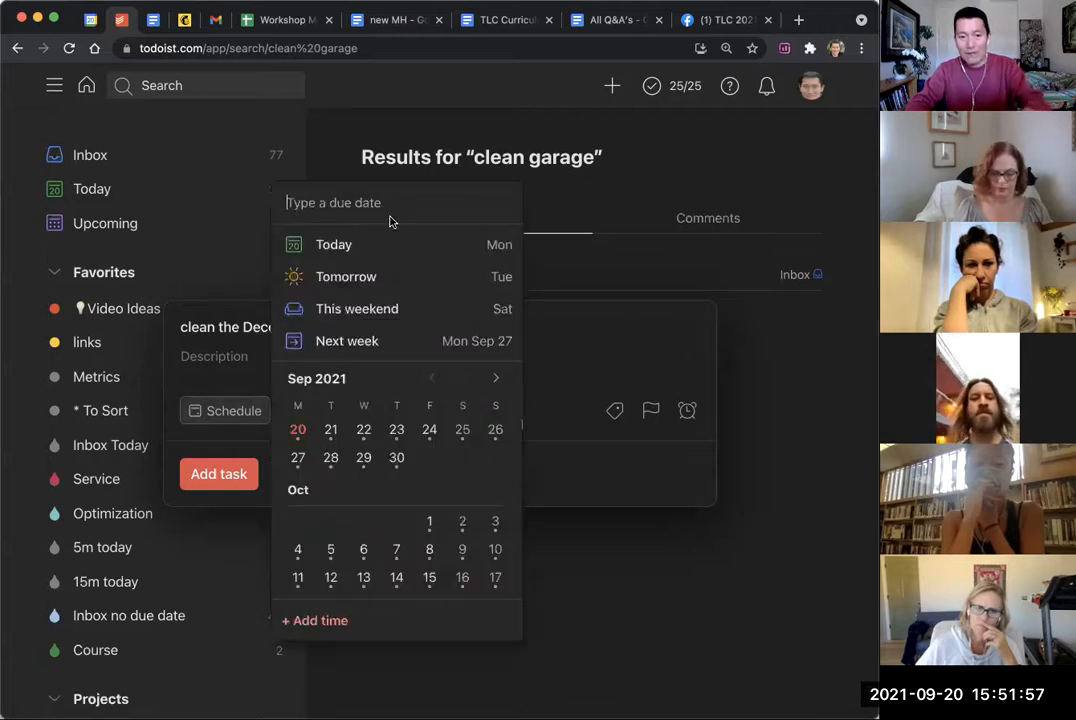
text(every! other month)
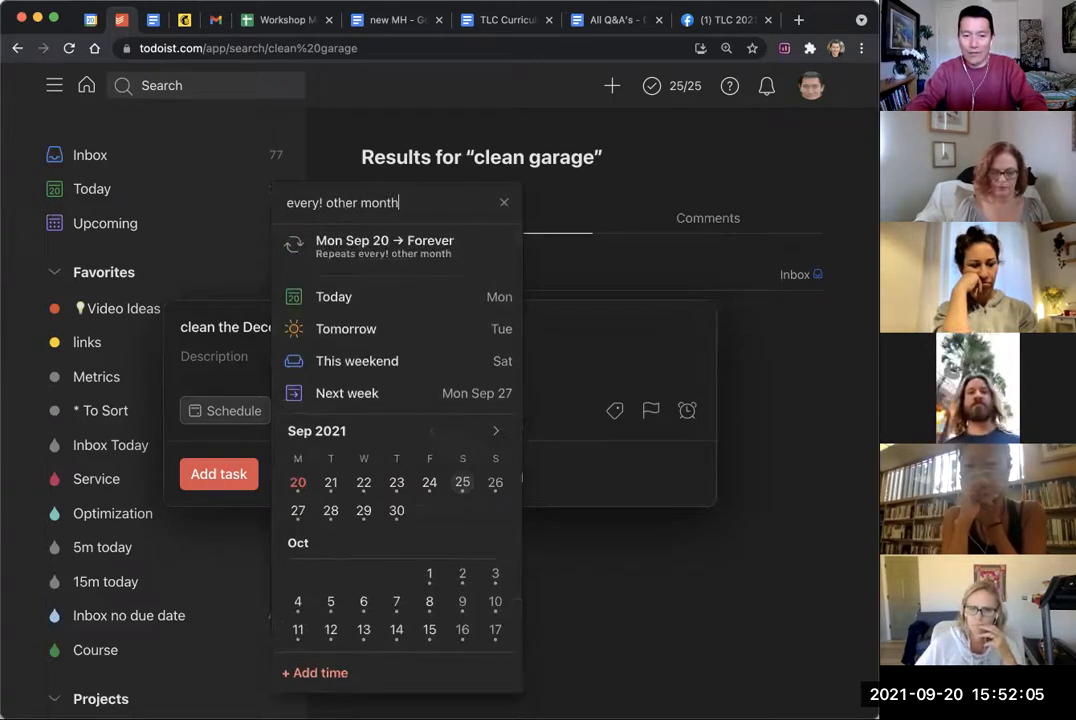
text(starting)
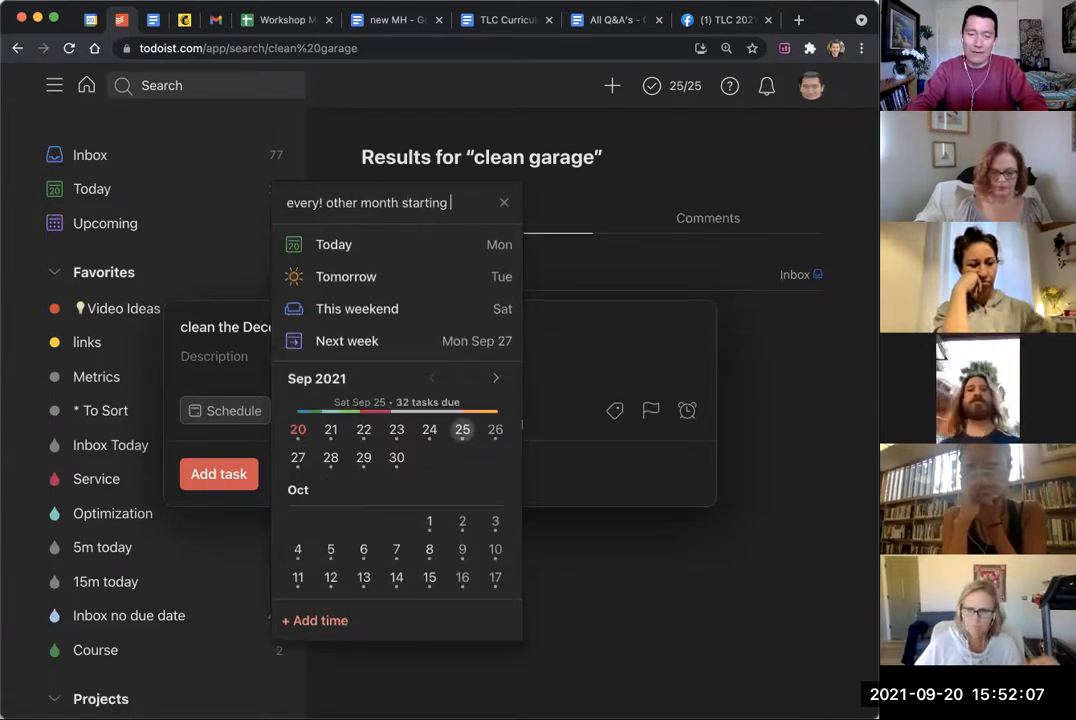
text(sepetmeber 25)
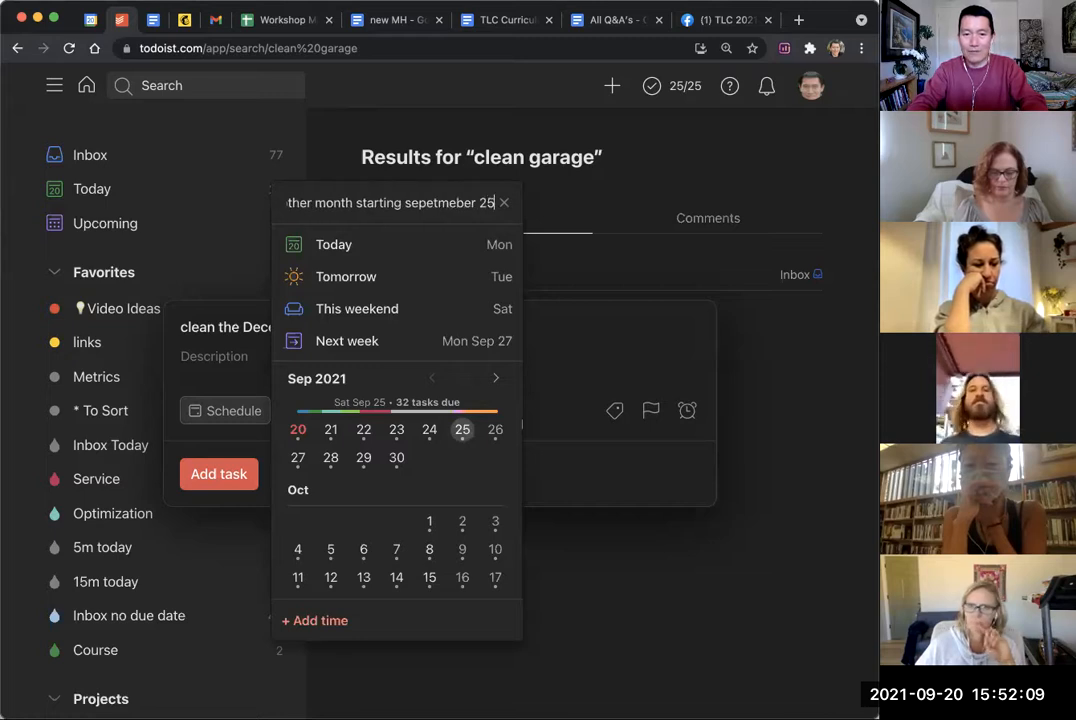
text(every! other month starting sept)
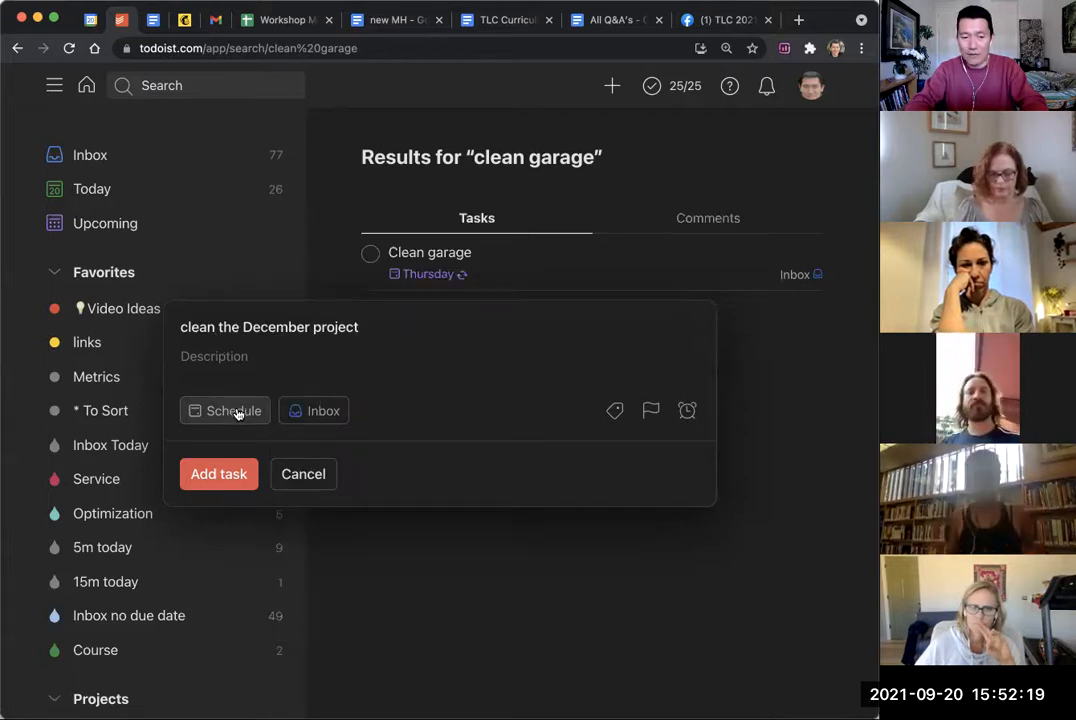
click(224, 410)
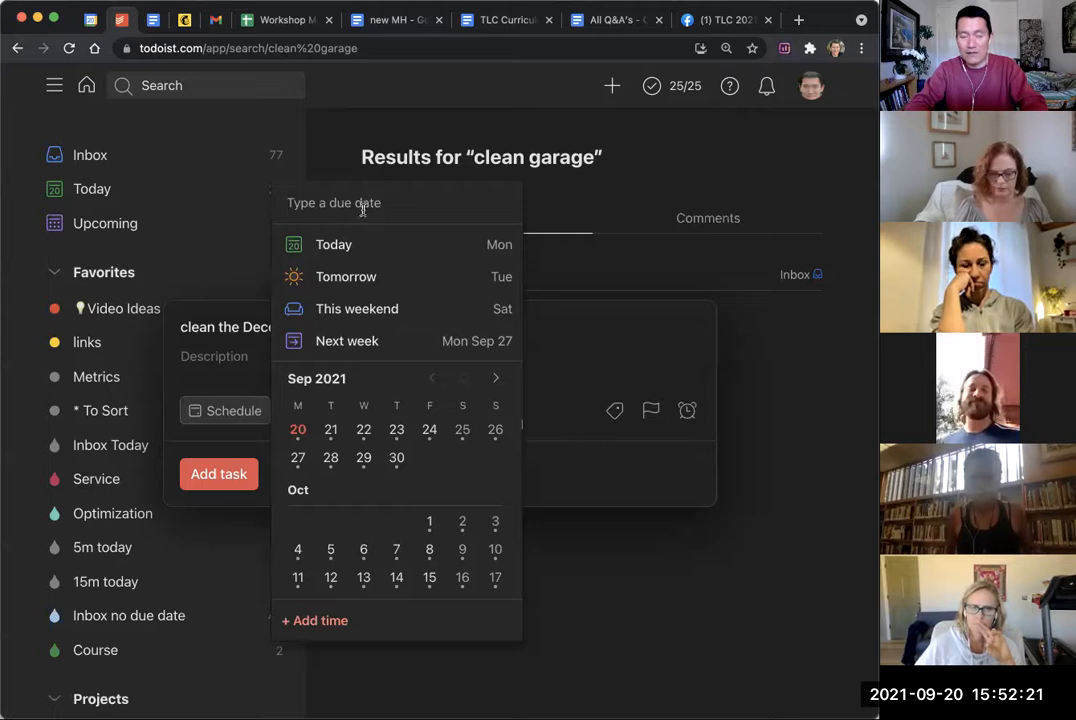
mouse_move(539, 267)
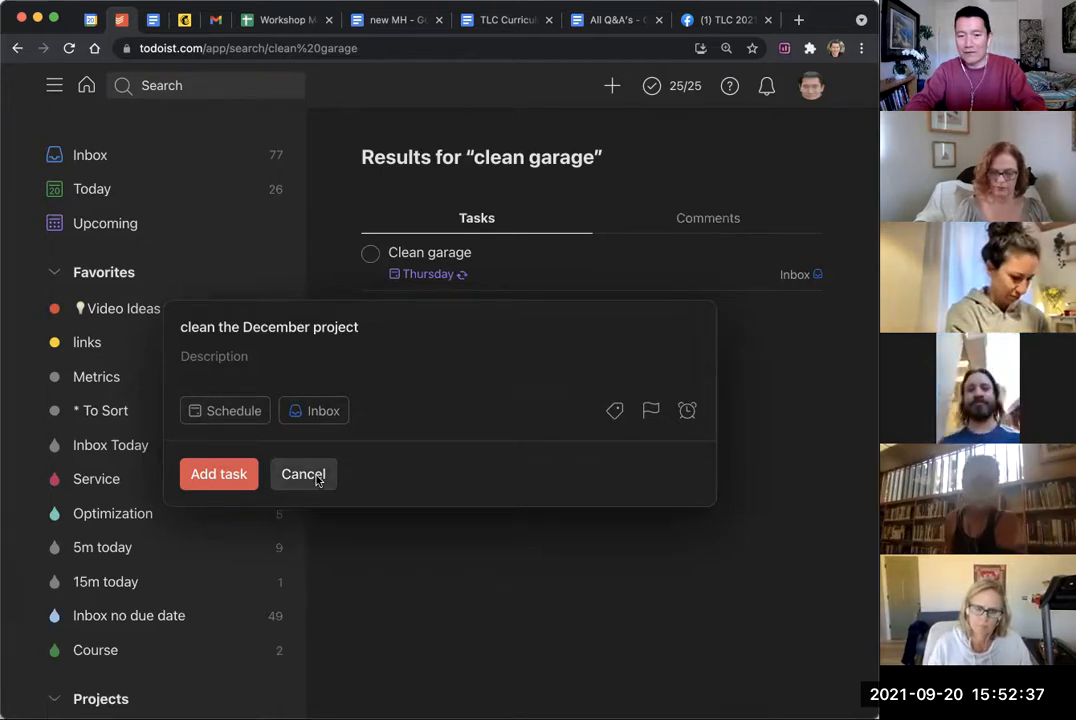
click(303, 474)
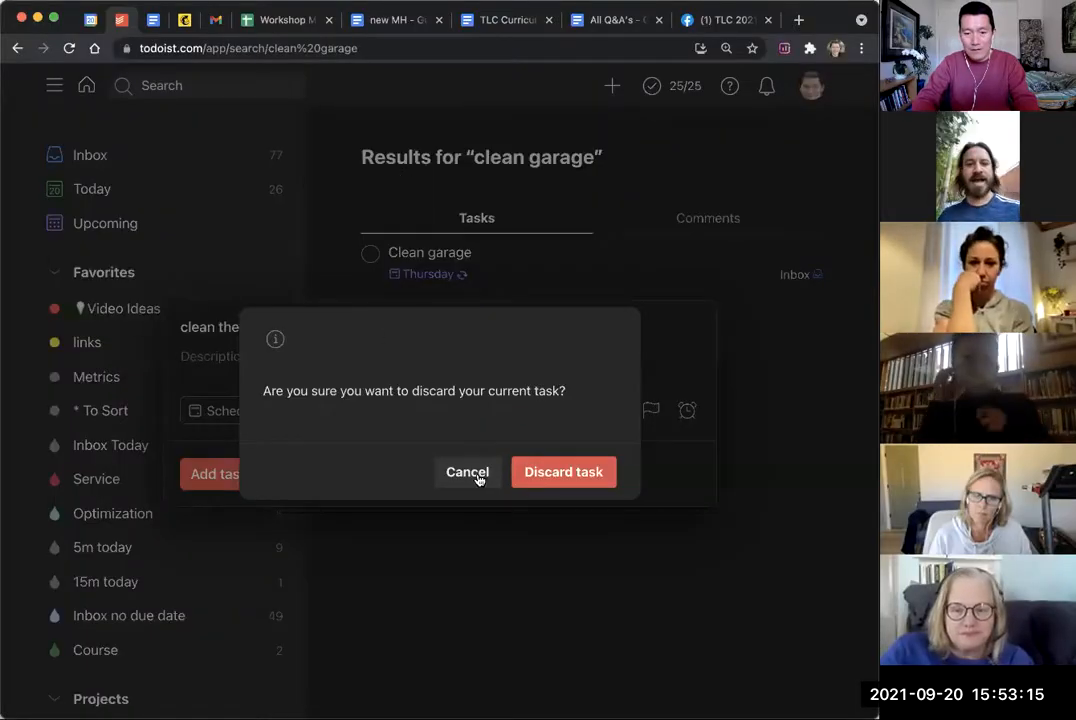
click(467, 472)
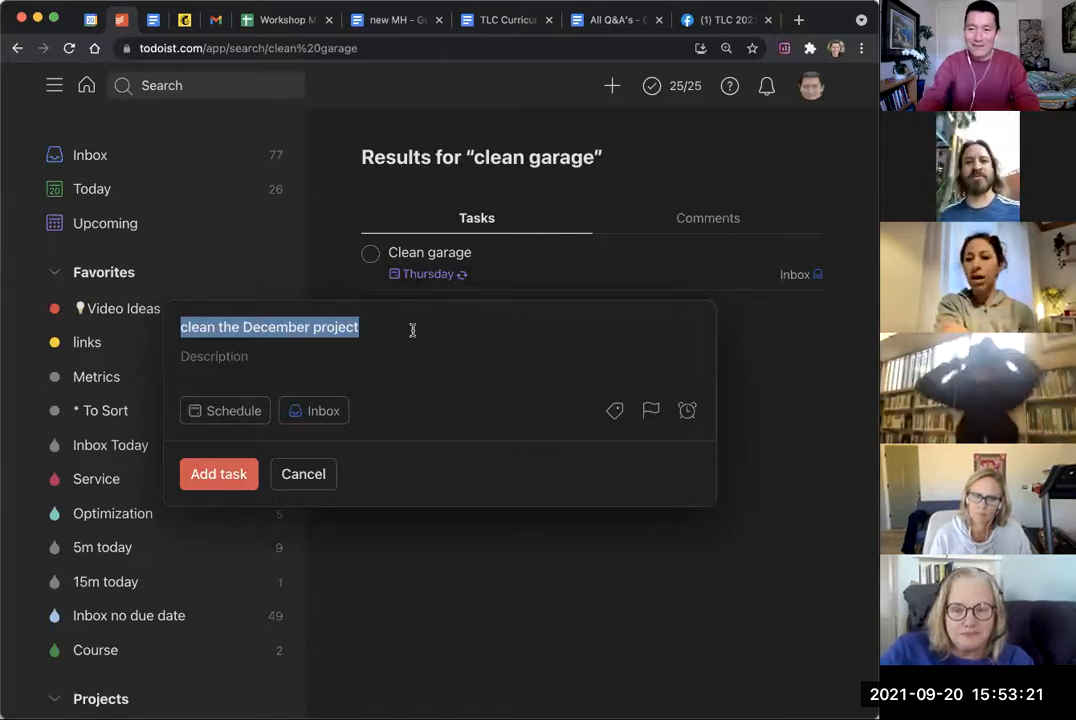
Step: Enter 'clean garage every wednesday' and add the task to the Inbox
text(clean garag)
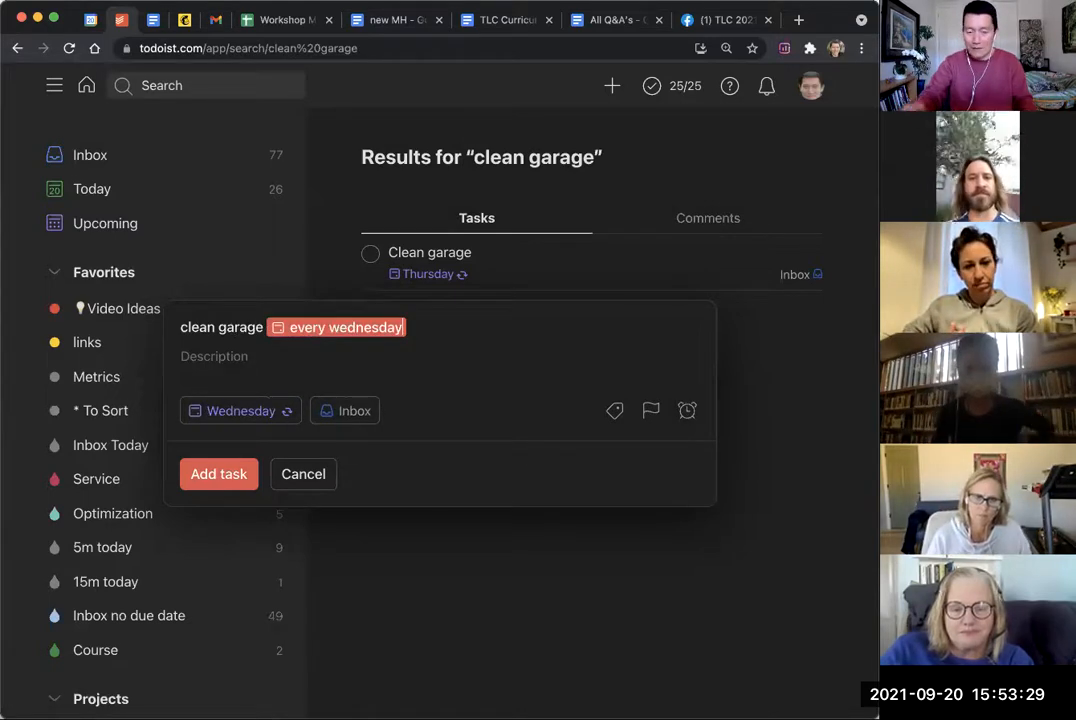
click(219, 474)
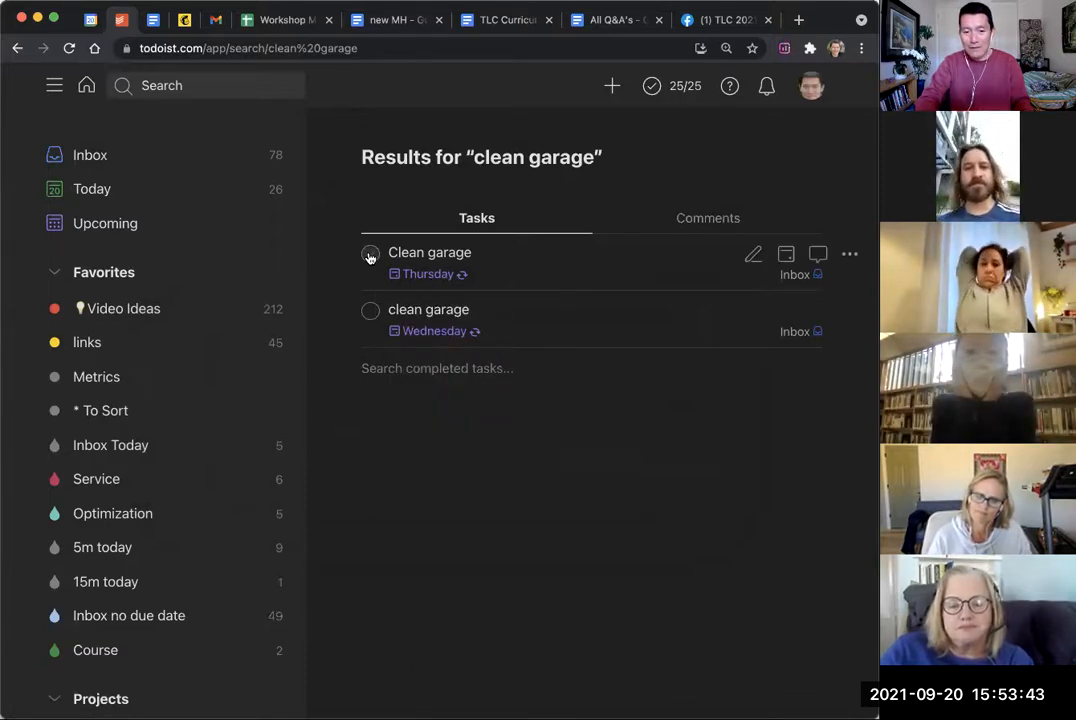
Step: Complete one occurrence each of the Thursday and Wednesday clean garage tasks
click(370, 253)
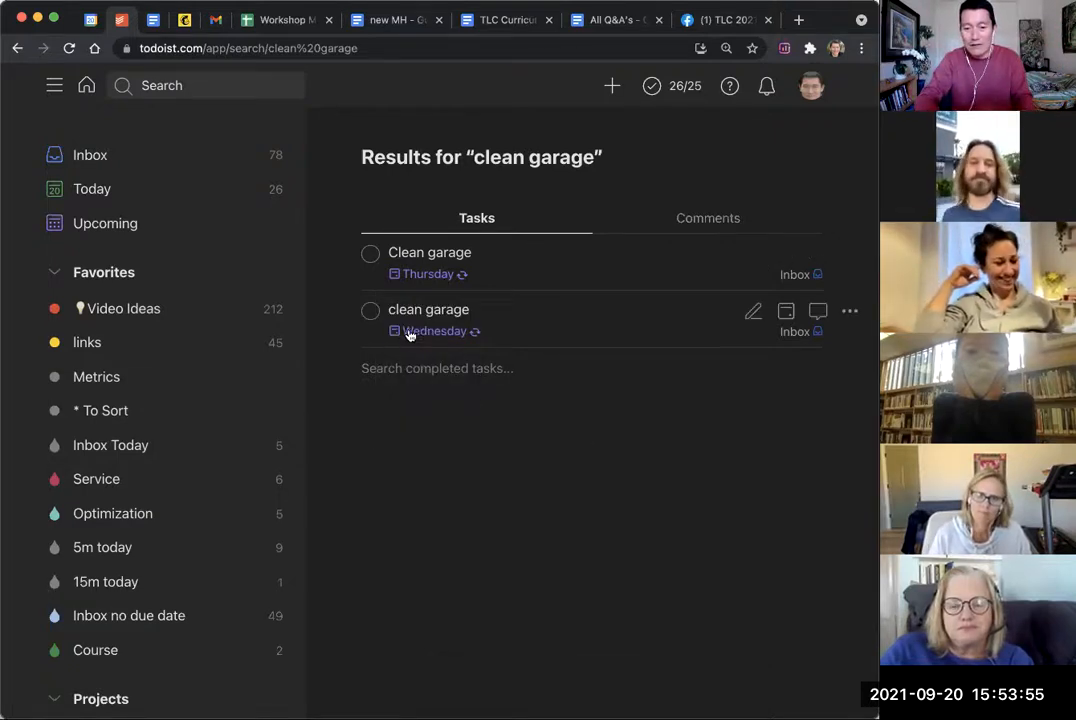
mouse_move(433, 331)
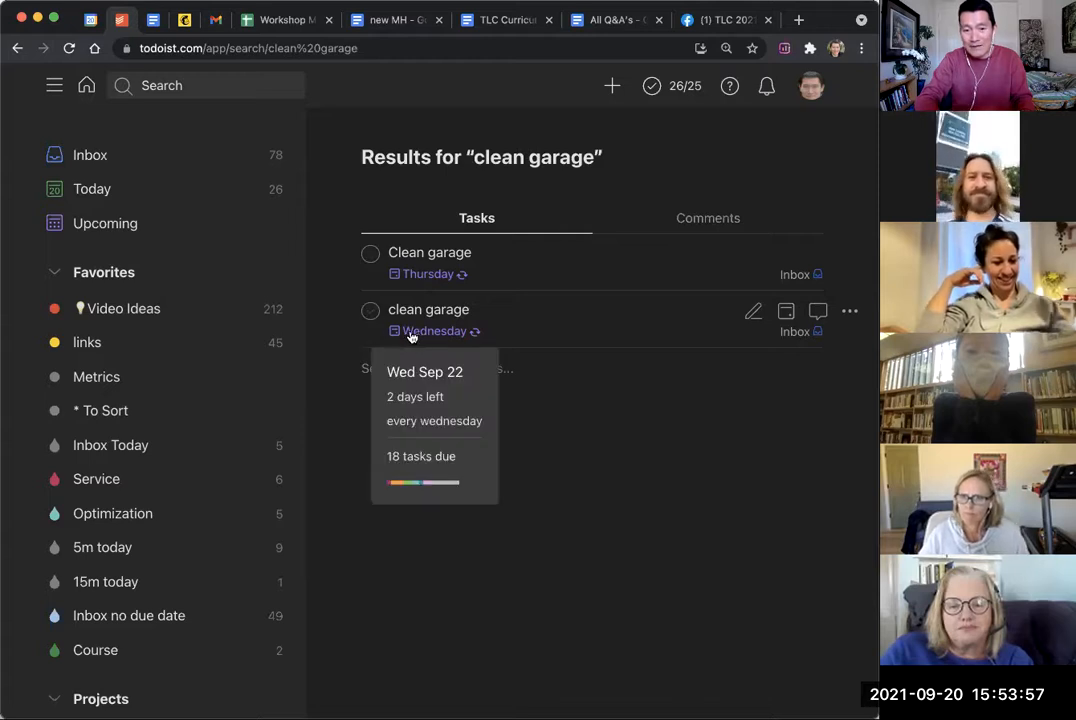
click(370, 311)
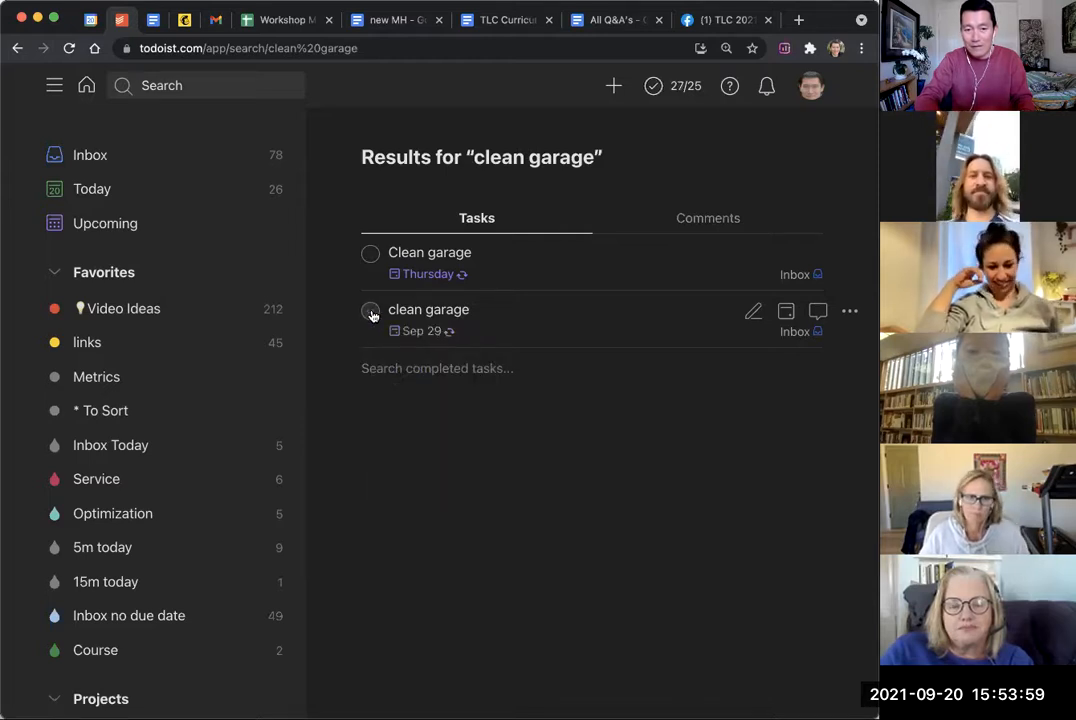
click(370, 310)
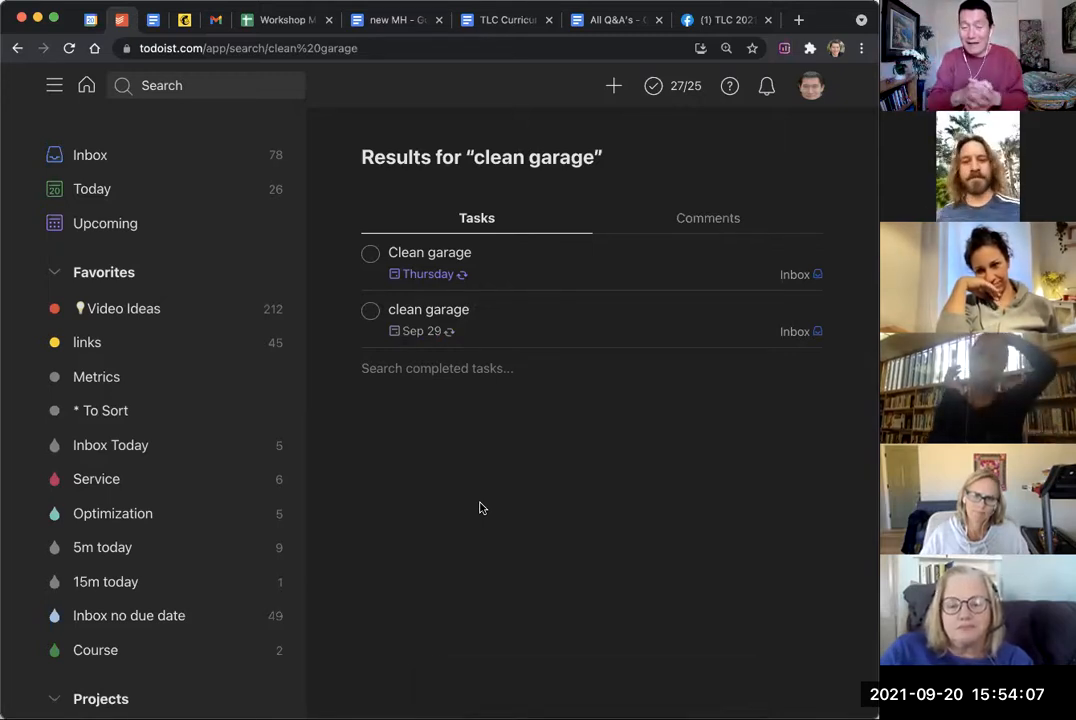
mouse_move(520, 318)
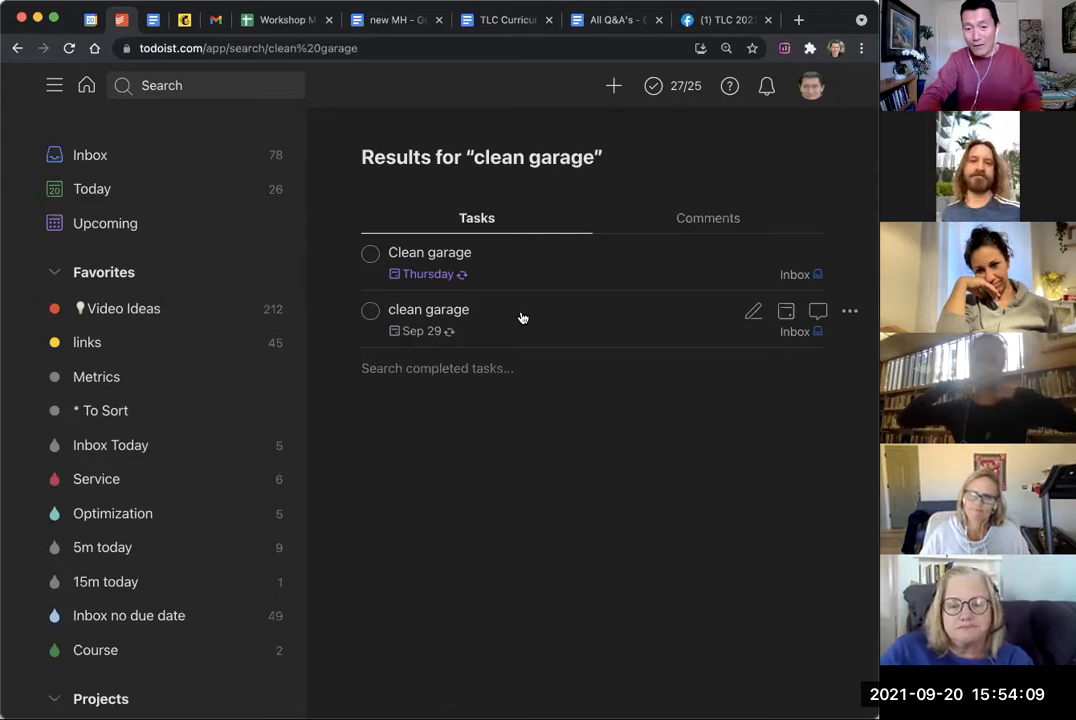
mouse_move(534, 271)
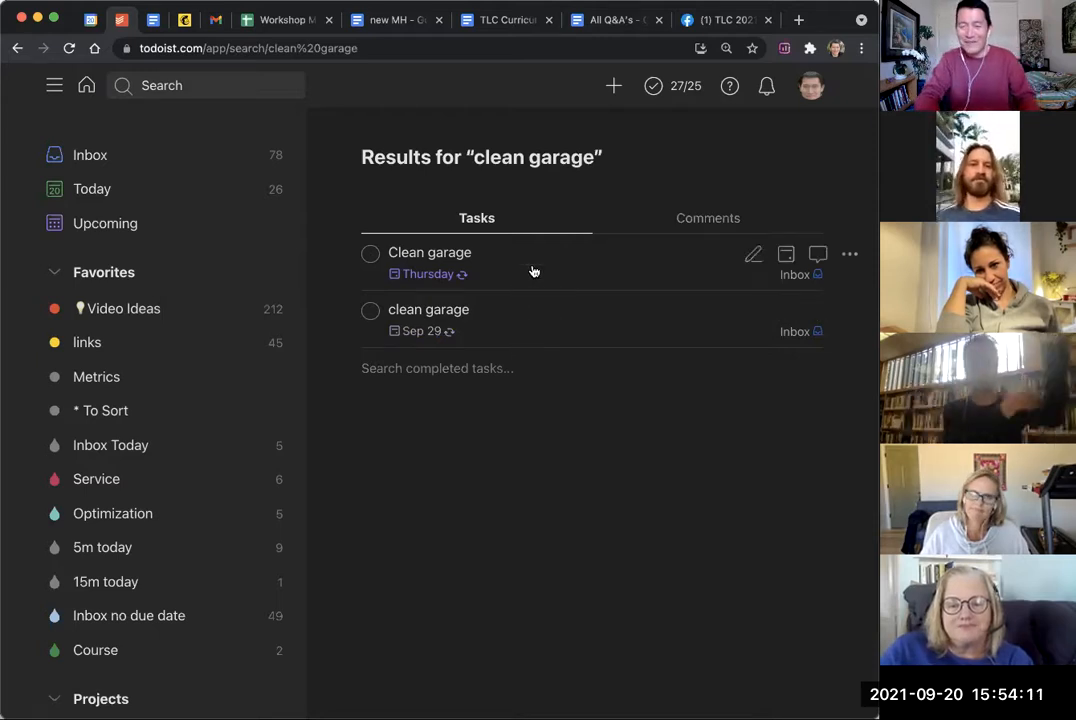
mouse_move(849, 254)
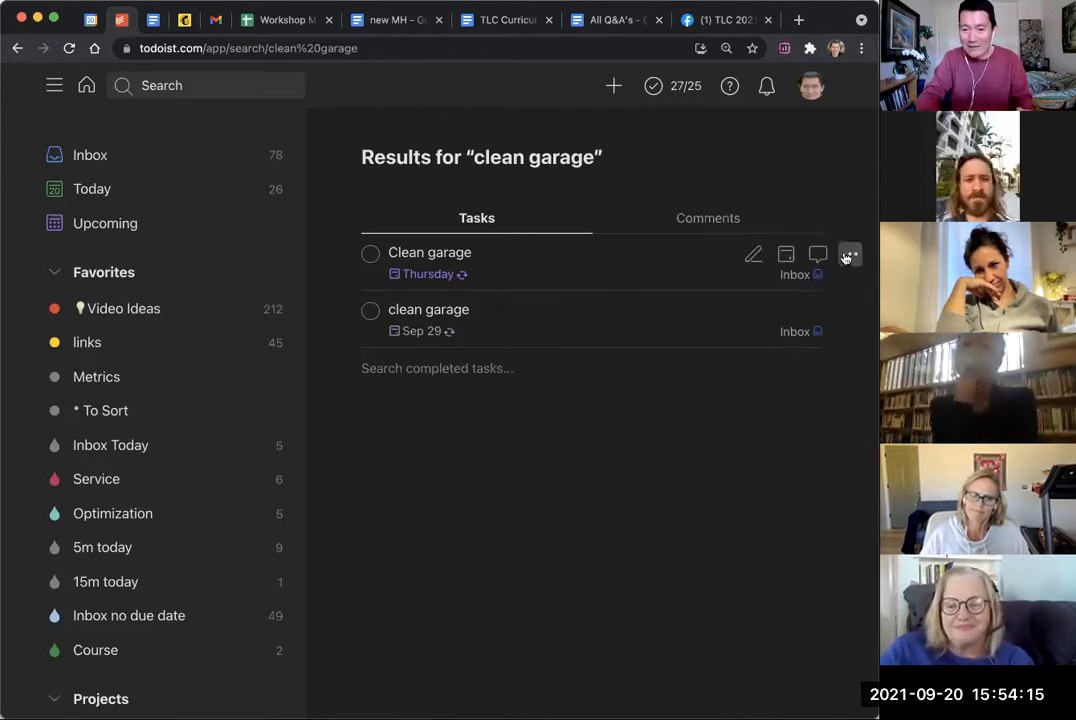
Step: Choose Complete forever from the ••• menu for the Thursday and Wednesday clean garage tasks
click(849, 254)
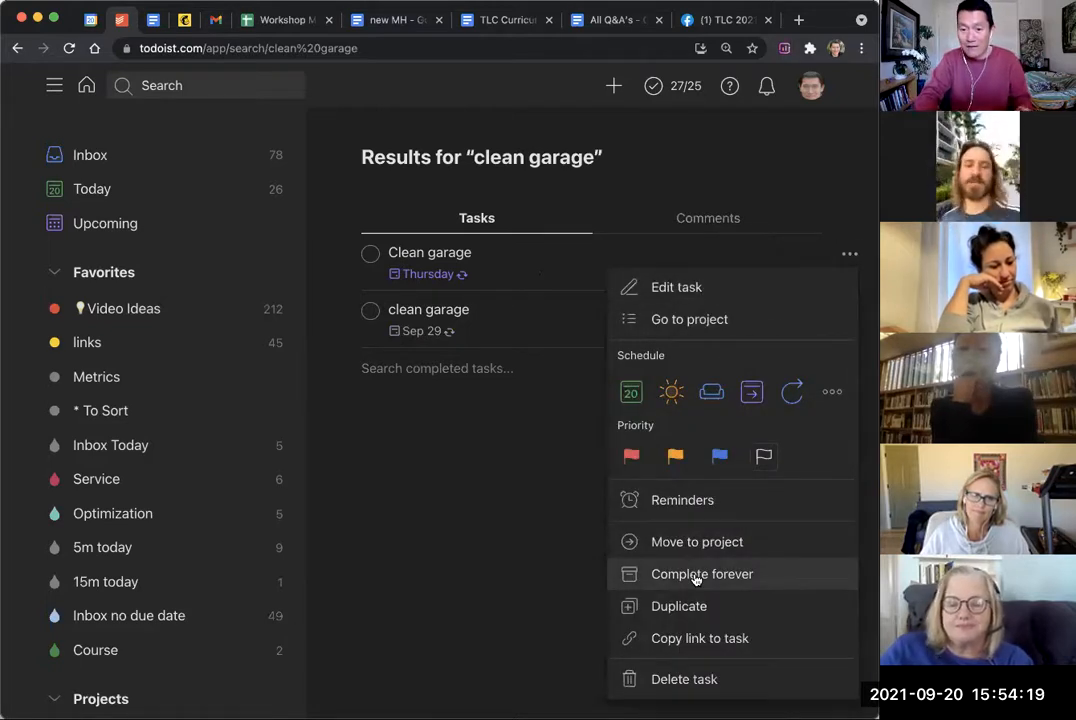
click(701, 573)
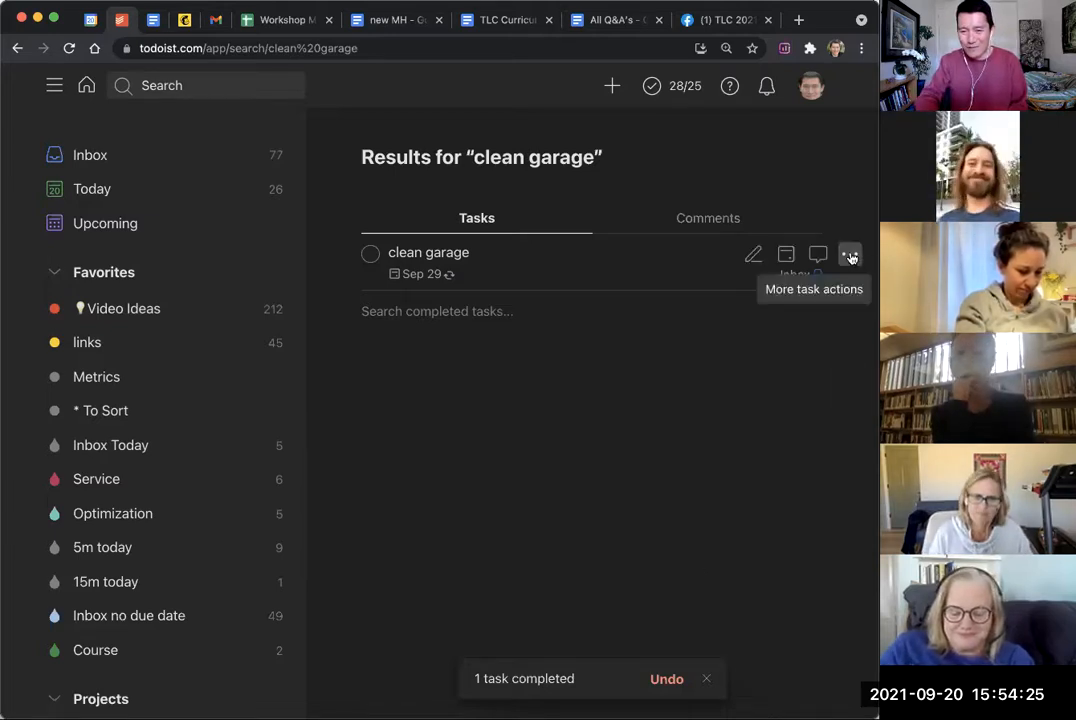
click(849, 254)
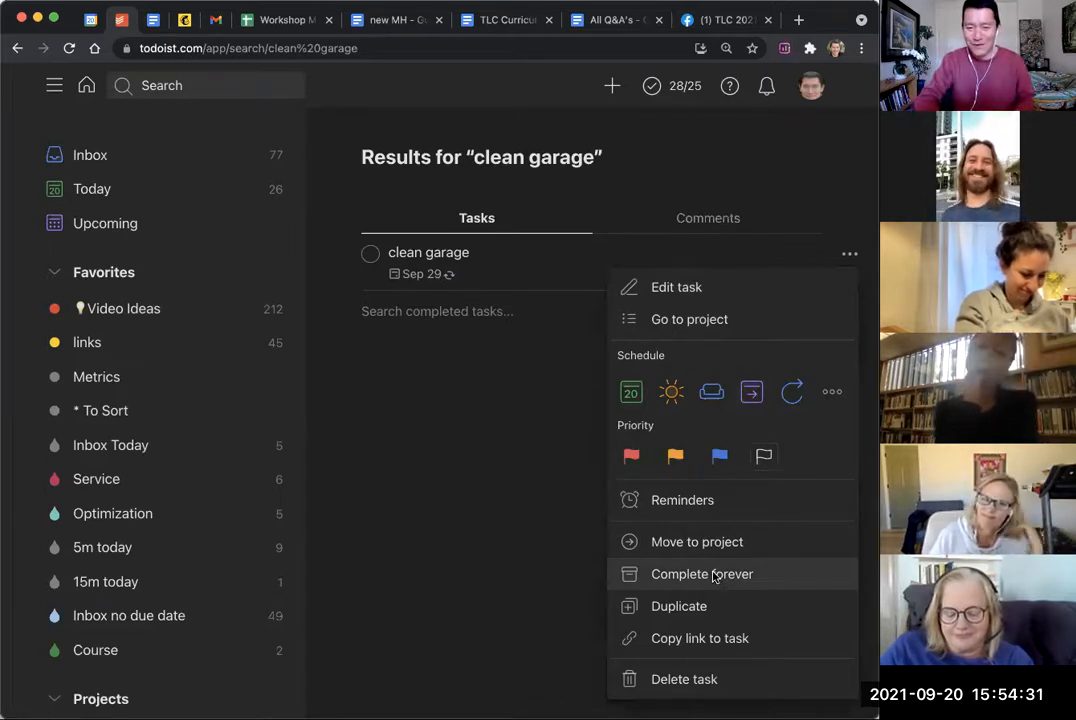
click(702, 573)
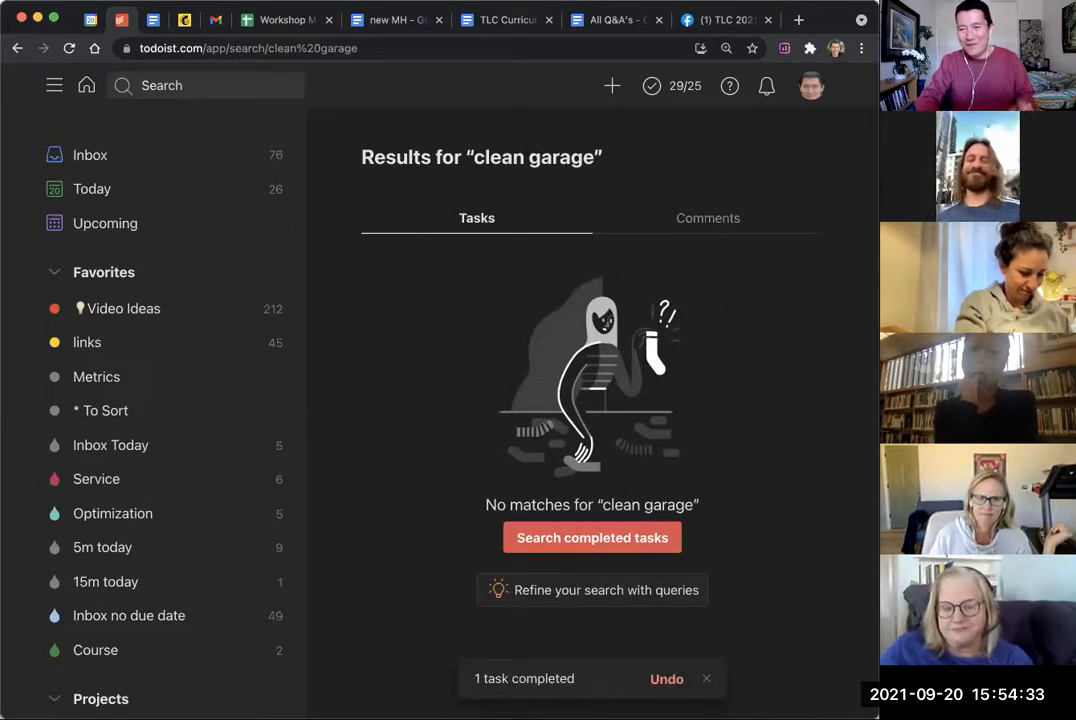